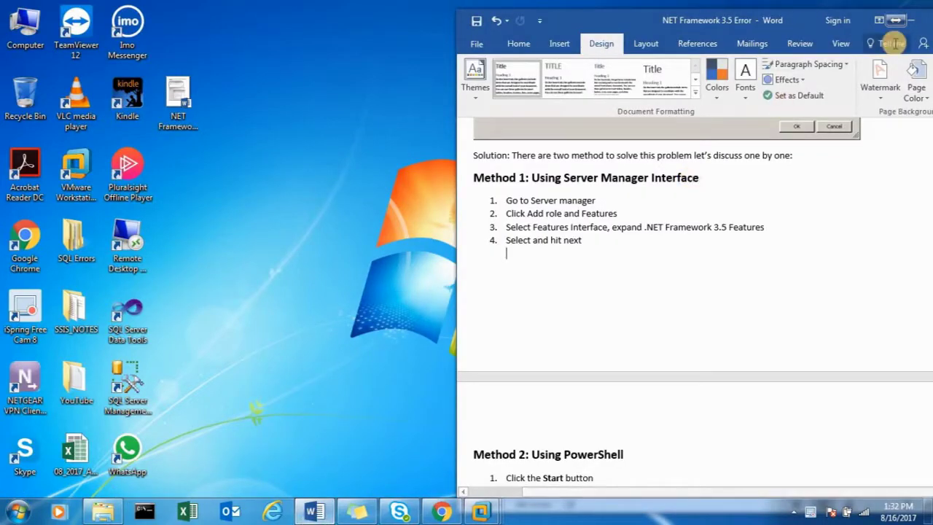
Maximize the Word window so the .NET Framework 3.5 Error document fills the screen
{"action": "left_click", "coordinate": [895, 20]}
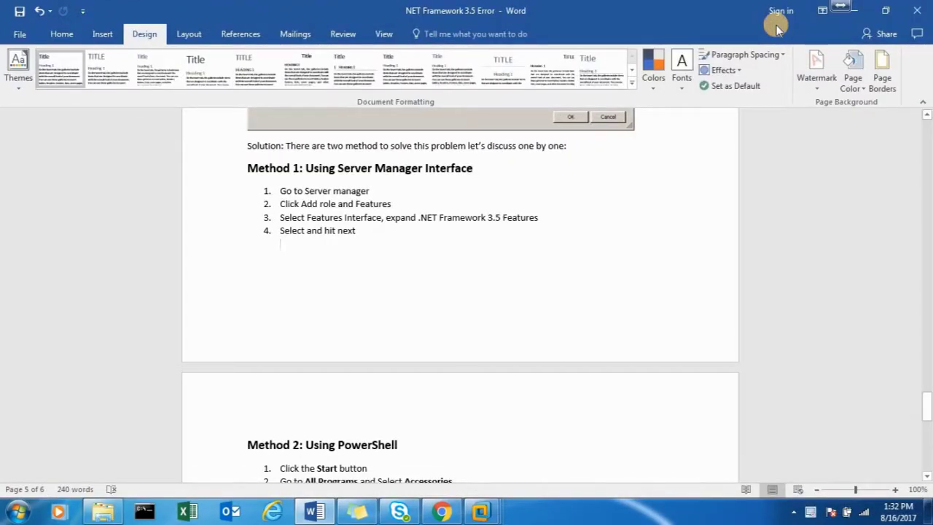
{"action": "mouse_move", "coordinate": [676, 199]}
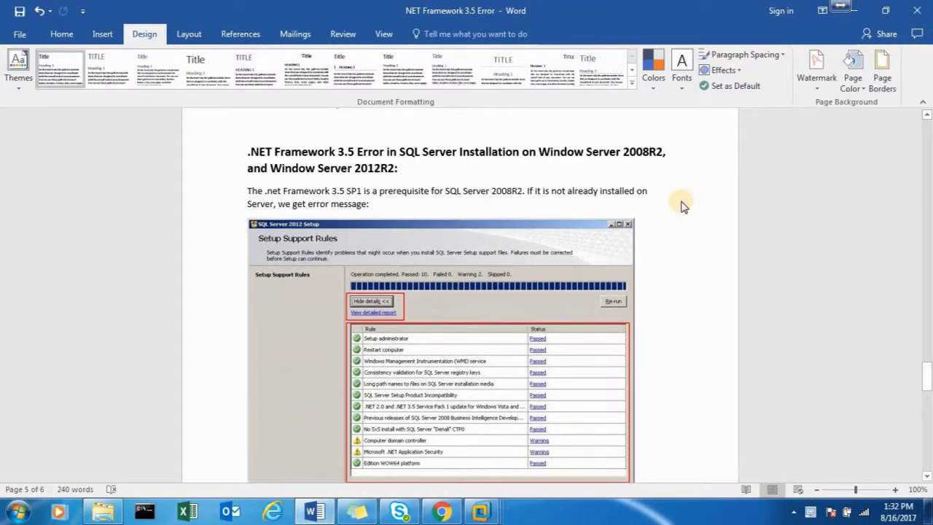
{"action": "mouse_move", "coordinate": [626, 166]}
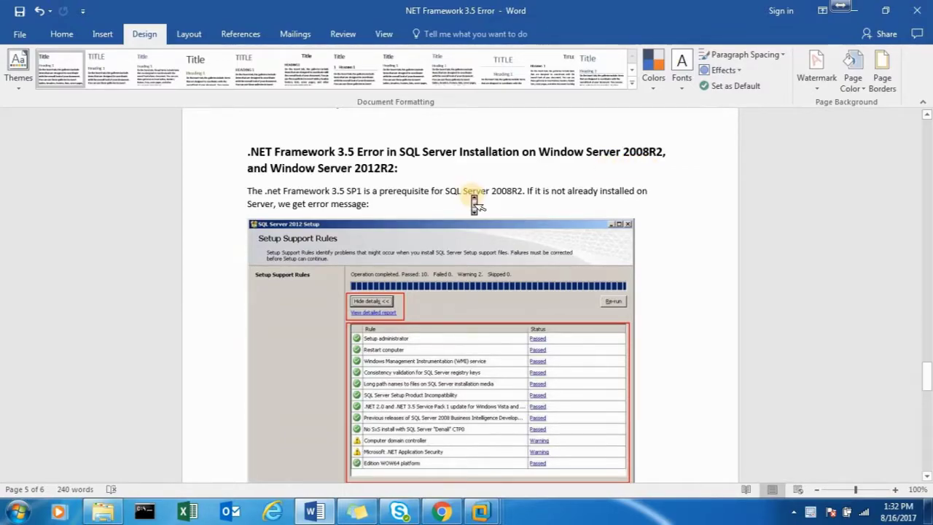
{"action": "scroll", "scroll_direction": "down", "scroll_amount": 3}
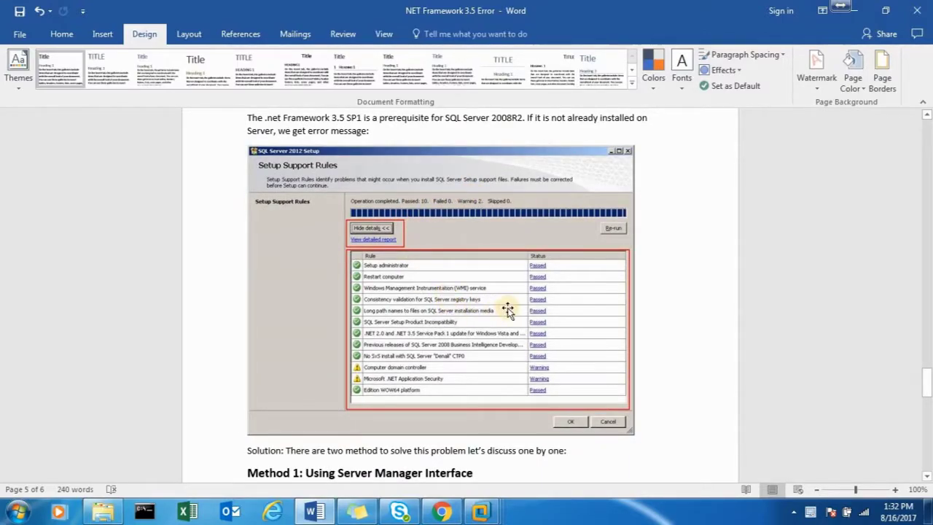
{"action": "mouse_move", "coordinate": [507, 344]}
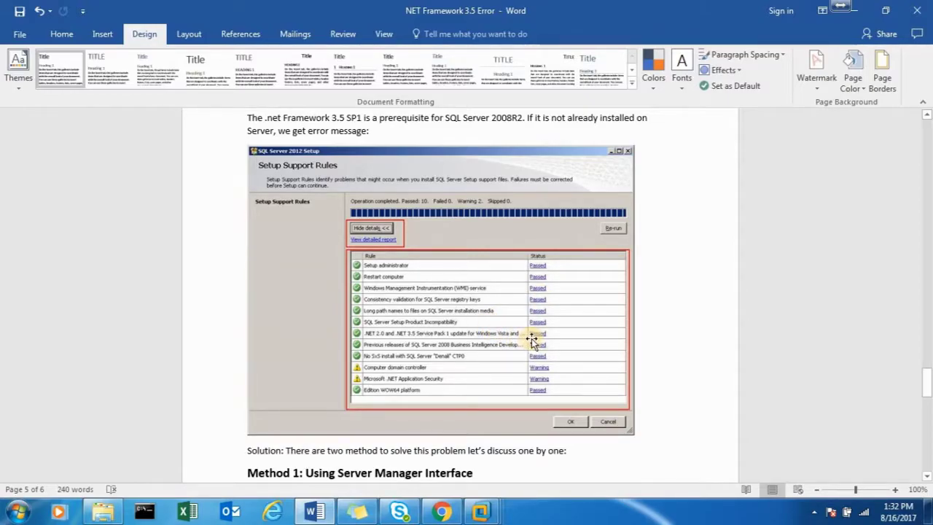
{"action": "mouse_move", "coordinate": [556, 386]}
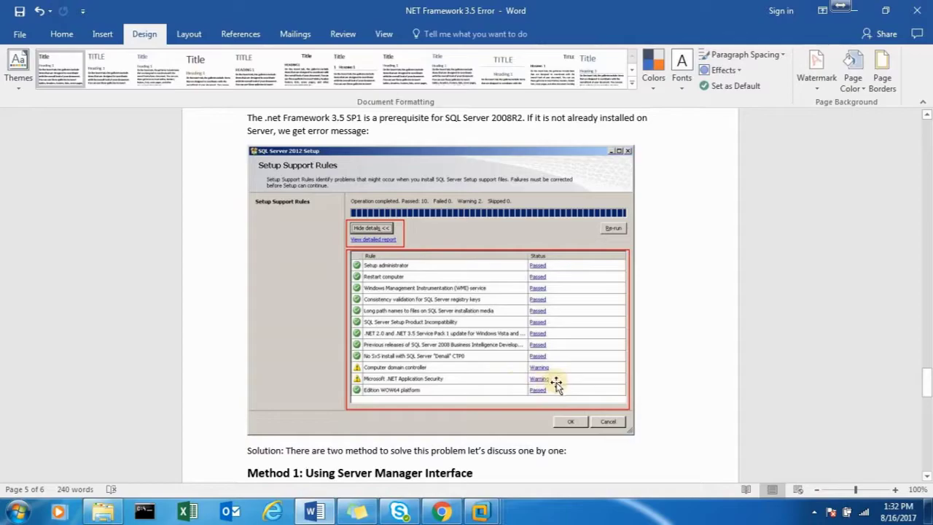
{"action": "mouse_move", "coordinate": [554, 384]}
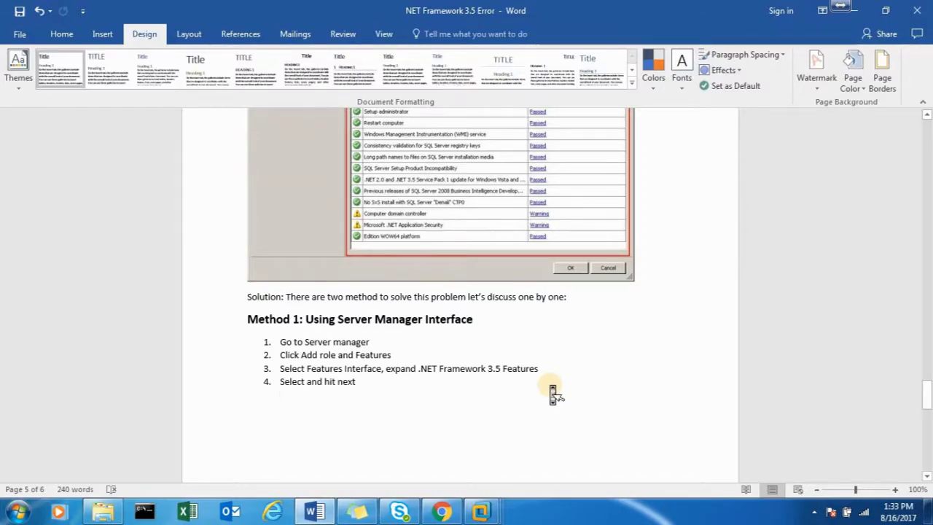
Scroll down through Method 2: Using PowerShell in the error document
{"action": "scroll", "scroll_direction": "down", "scroll_amount": 3}
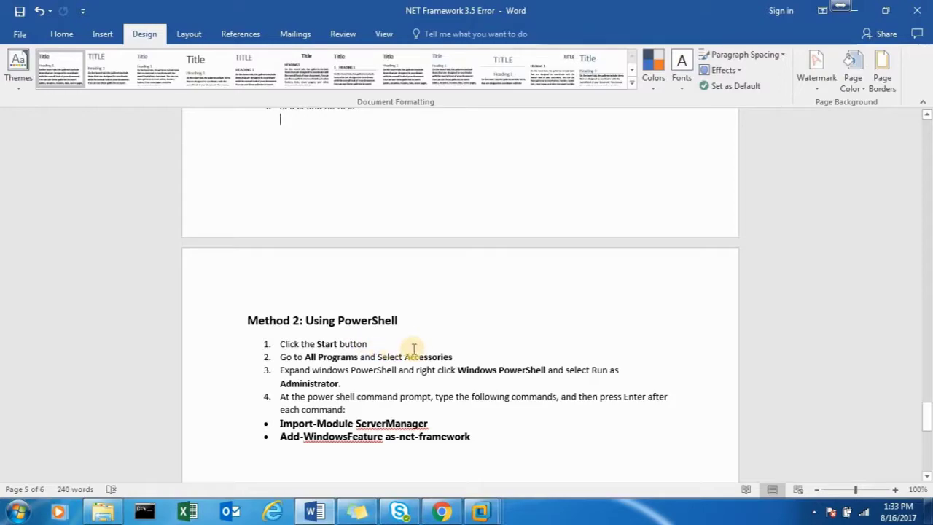
{"action": "mouse_move", "coordinate": [494, 361]}
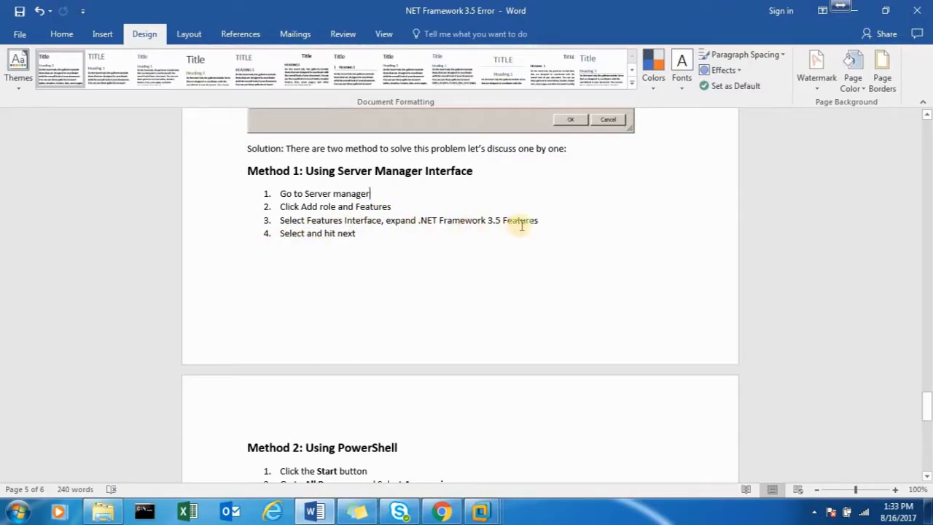
{"action": "mouse_move", "coordinate": [382, 254]}
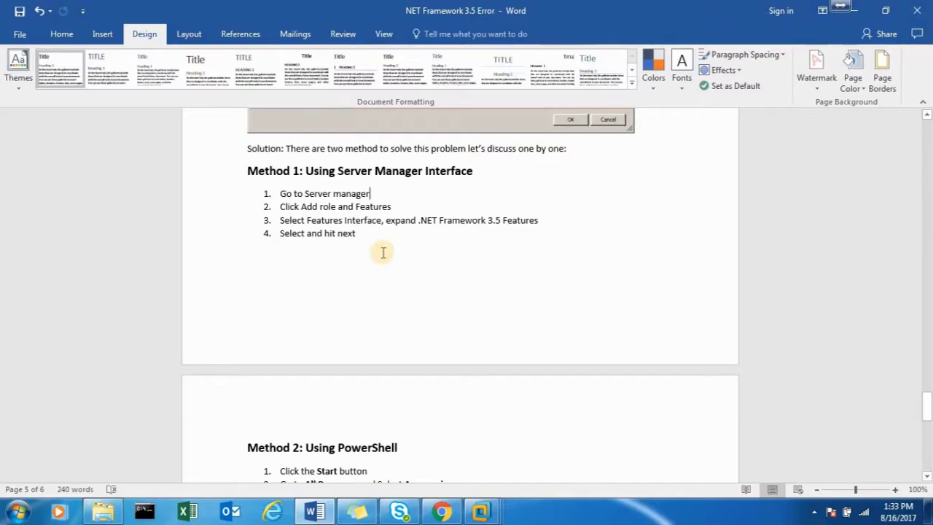
{"action": "mouse_move", "coordinate": [408, 256]}
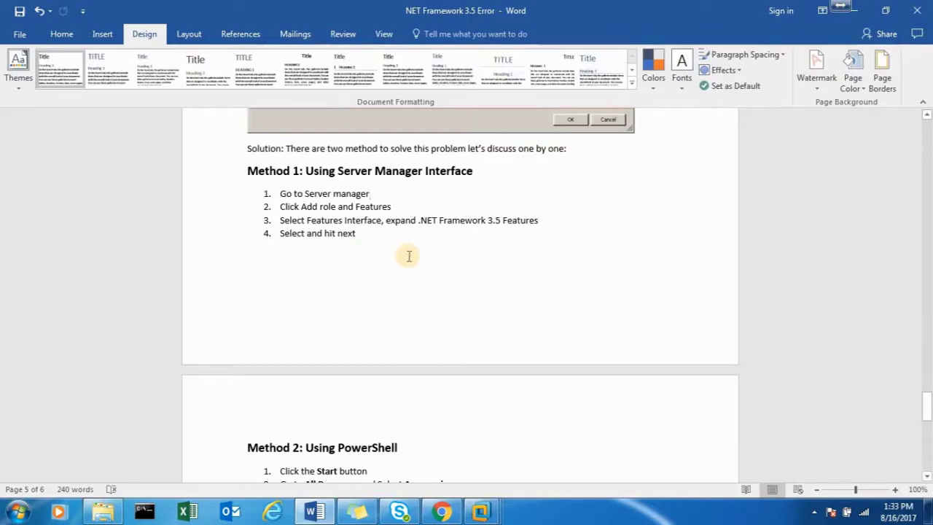
{"action": "mouse_move", "coordinate": [848, 22]}
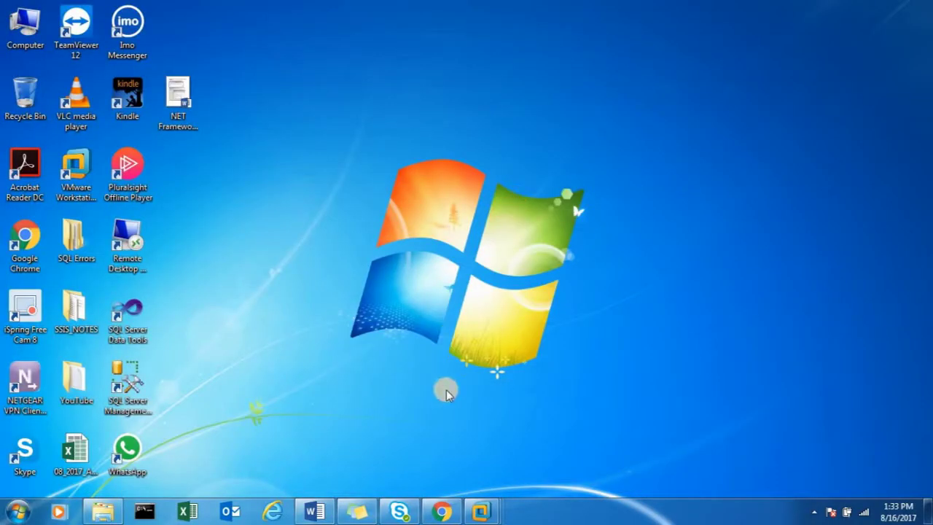
Switch to the Windows Server 2012 virtual machine's desktop in VMware Workstation
{"action": "left_click", "coordinate": [479, 510]}
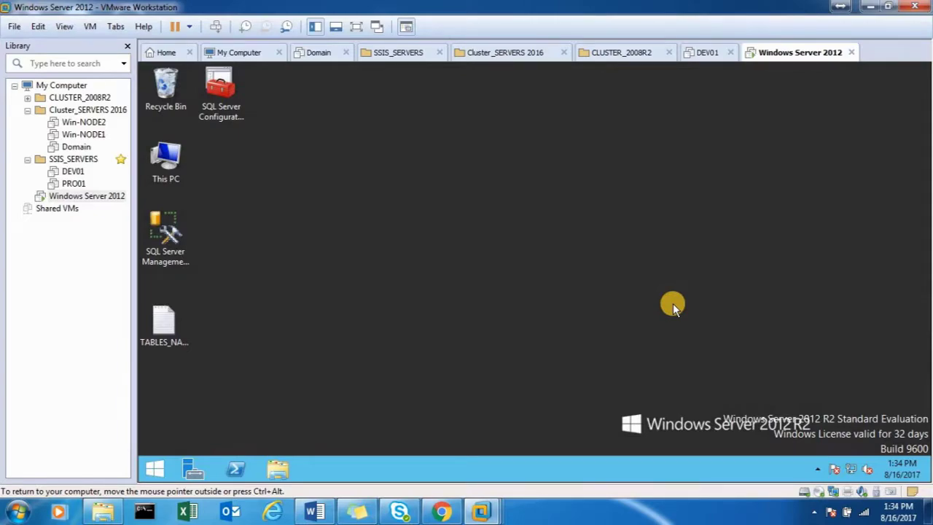
{"action": "mouse_move", "coordinate": [580, 286]}
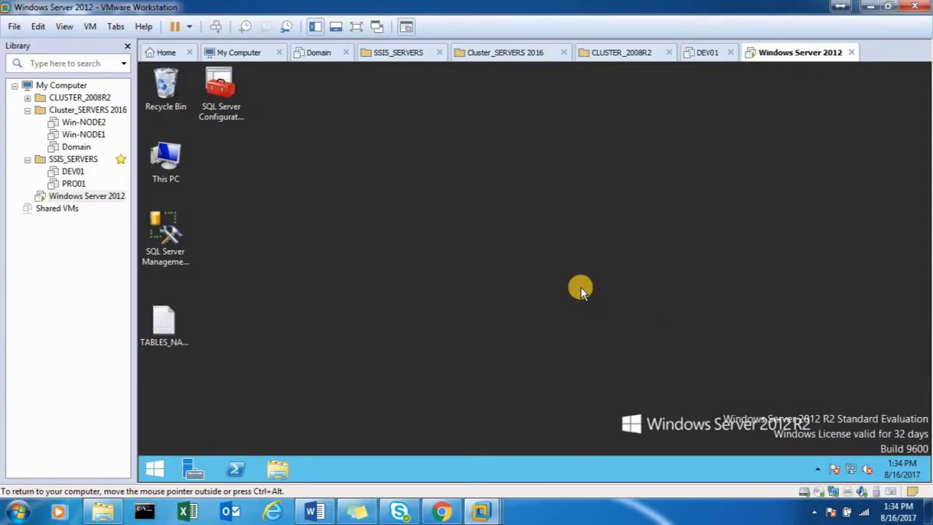
{"action": "mouse_move", "coordinate": [440, 255]}
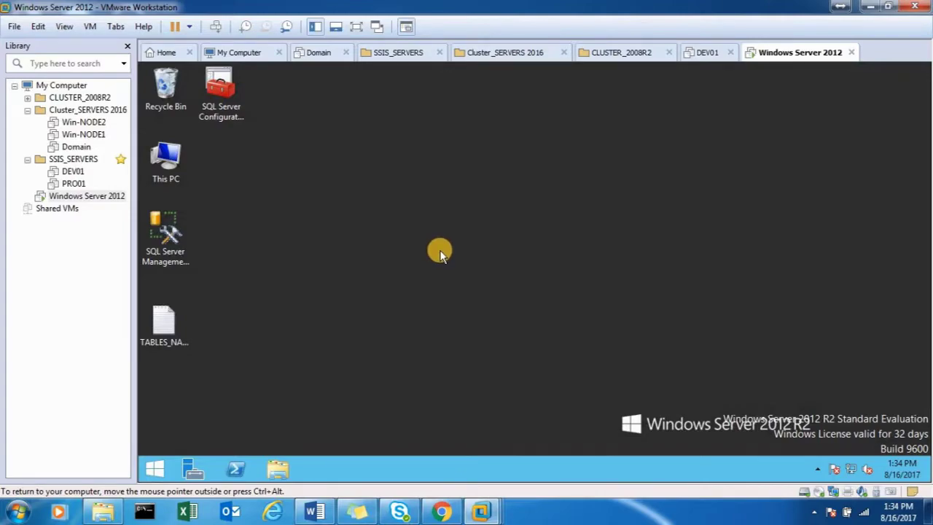
{"action": "mouse_move", "coordinate": [282, 338]}
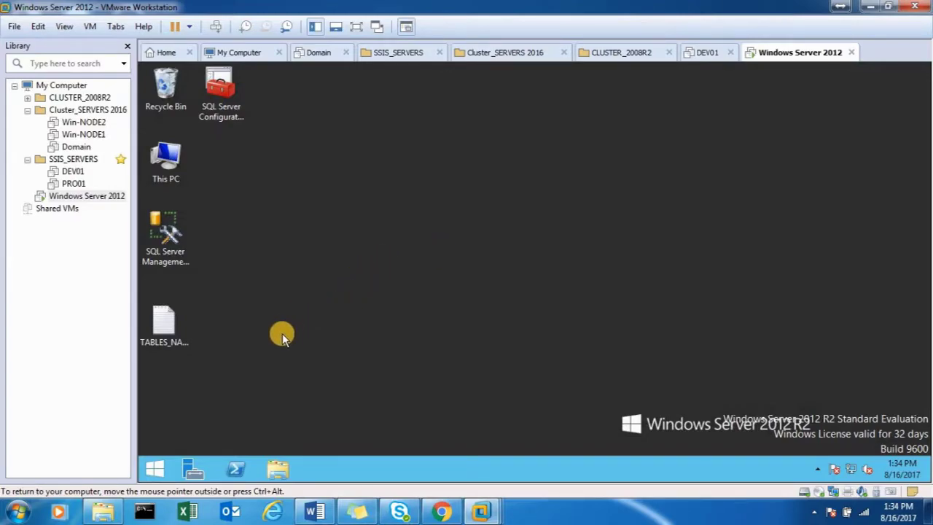
{"action": "mouse_move", "coordinate": [280, 362]}
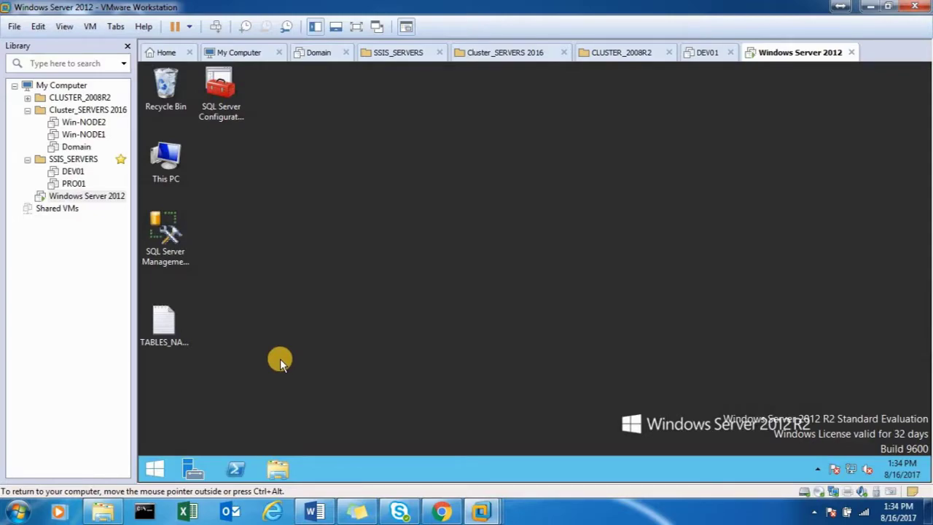
{"action": "mouse_move", "coordinate": [329, 322]}
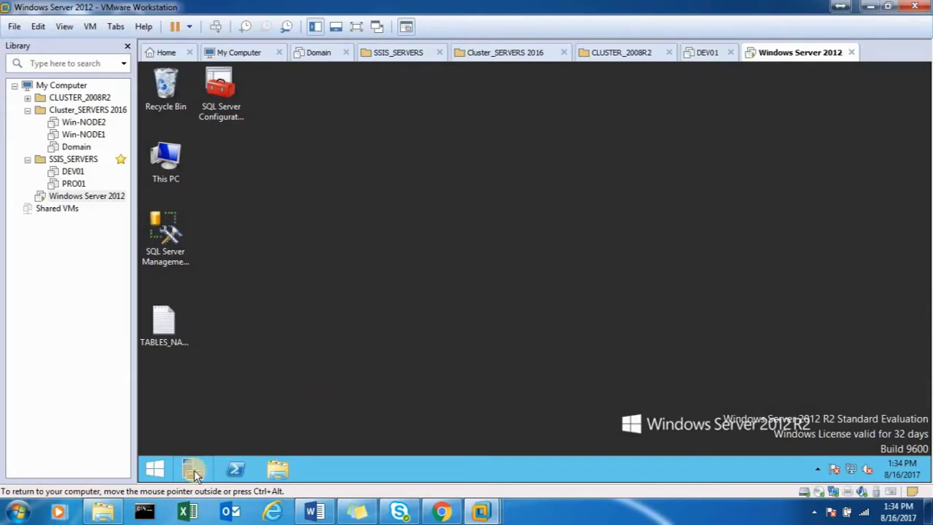
{"action": "mouse_move", "coordinate": [192, 470]}
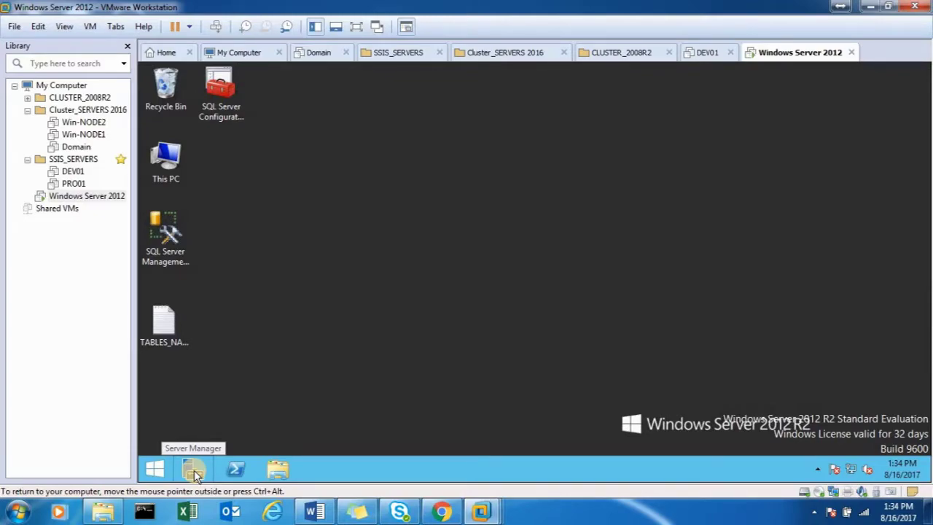
Launch Server Manager in the VM and start the Add Roles and Features Wizard
{"action": "left_click", "coordinate": [192, 469]}
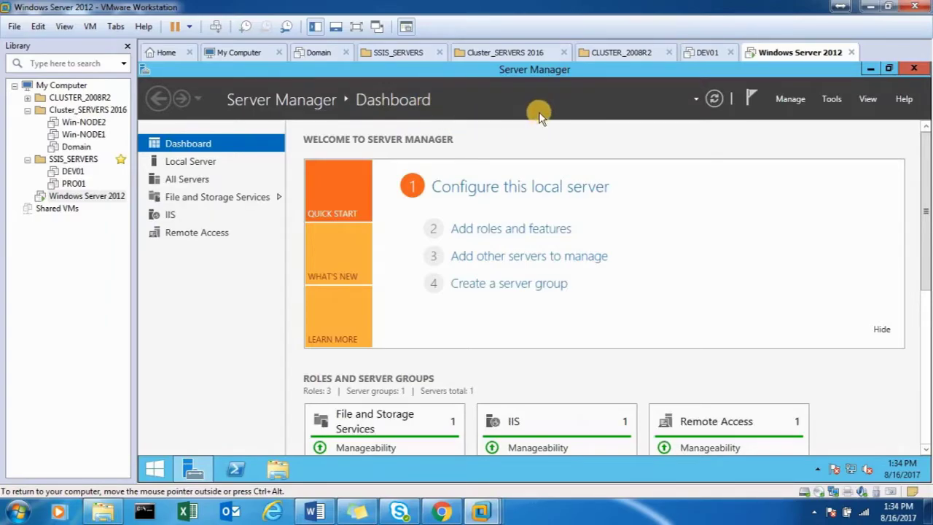
{"action": "mouse_move", "coordinate": [542, 289]}
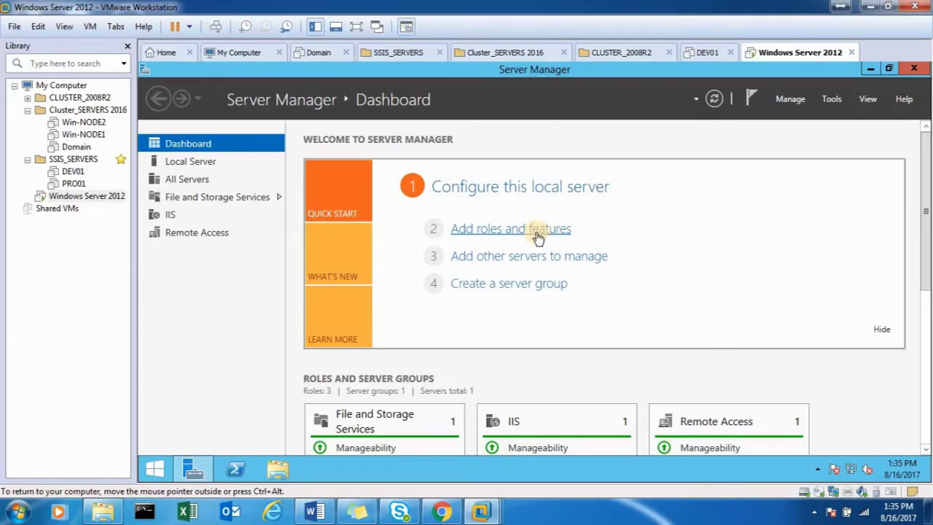
{"action": "left_click", "coordinate": [510, 227]}
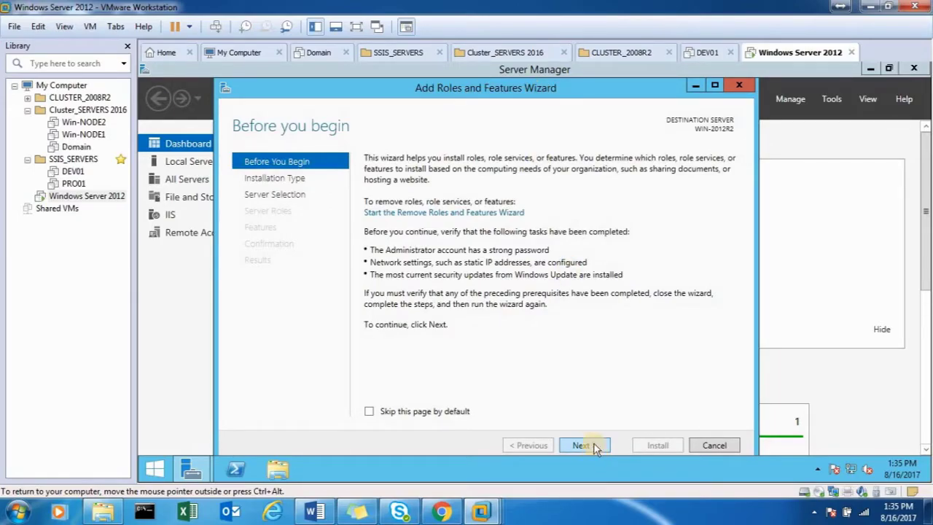
Continue past Before You Begin keeping Role-based or feature-based installation
{"action": "left_click", "coordinate": [580, 445]}
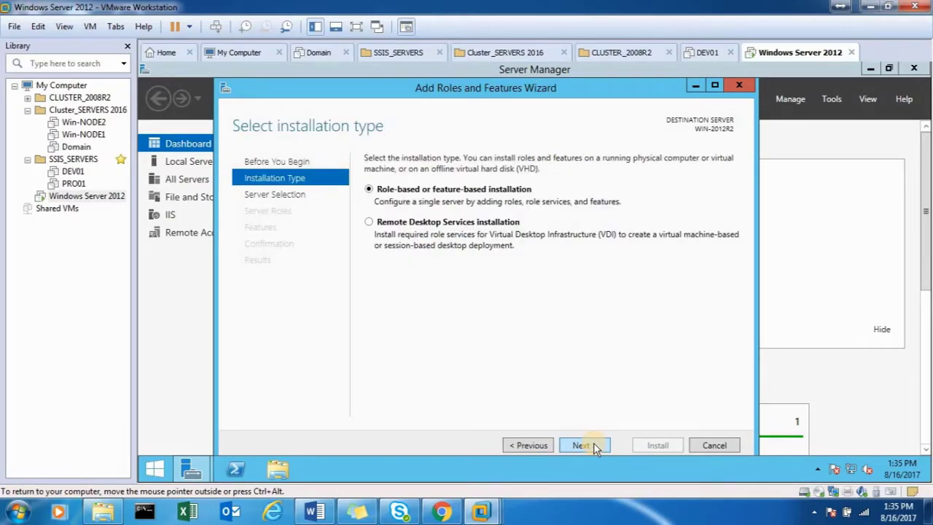
{"action": "left_click", "coordinate": [580, 445]}
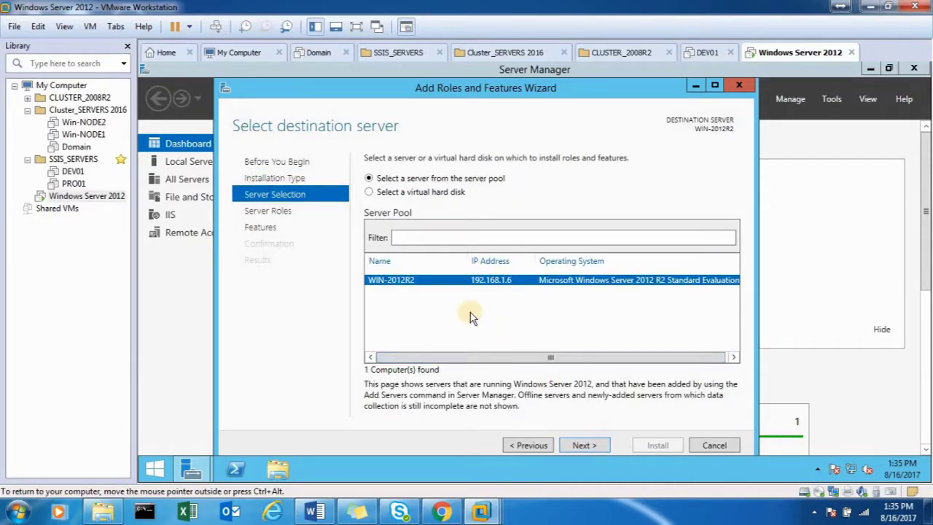
{"action": "mouse_move", "coordinate": [502, 323]}
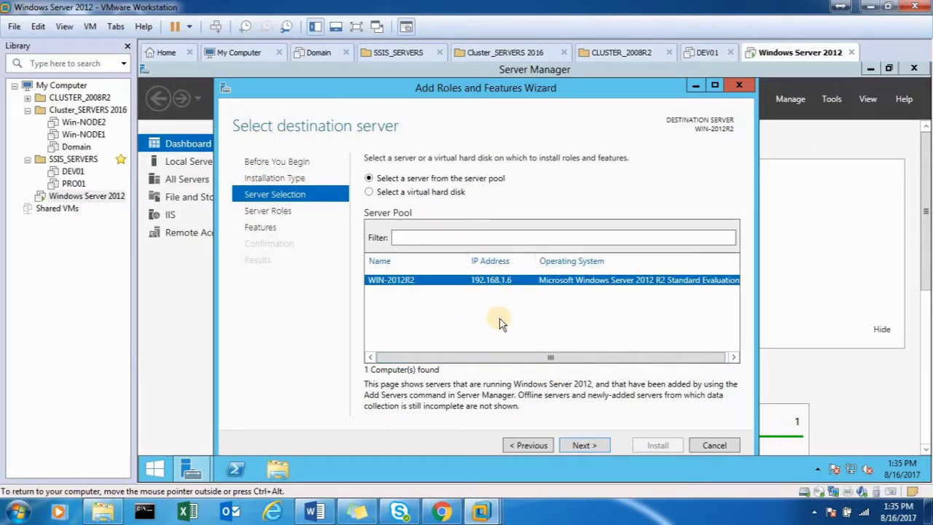
{"action": "mouse_move", "coordinate": [434, 299]}
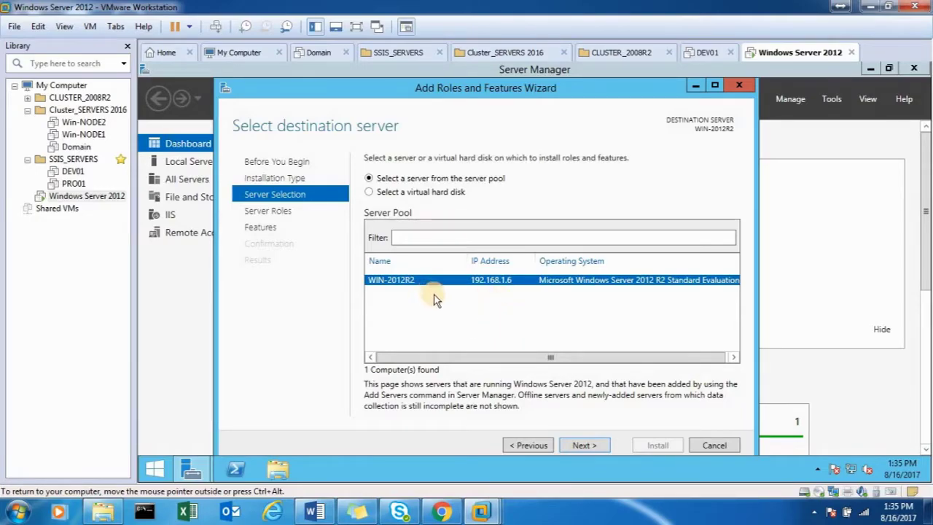
{"action": "mouse_move", "coordinate": [439, 306]}
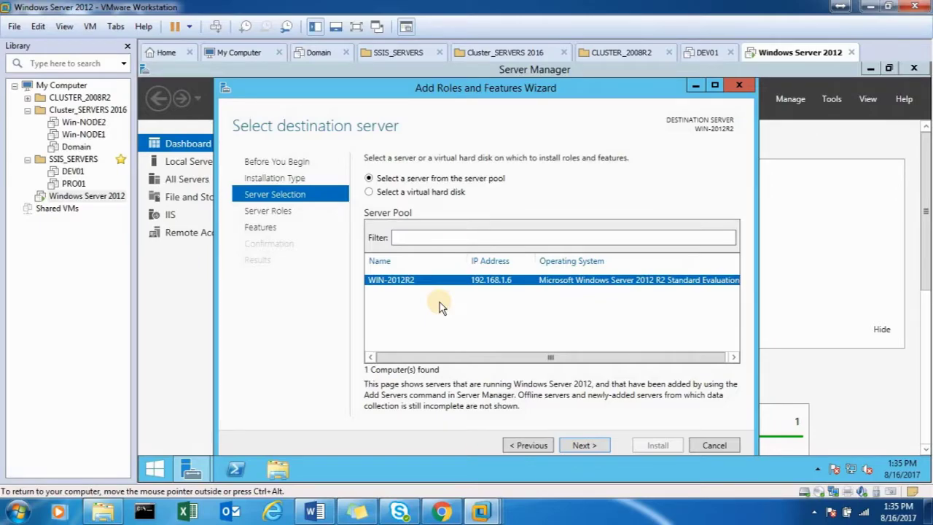
{"action": "mouse_move", "coordinate": [449, 315]}
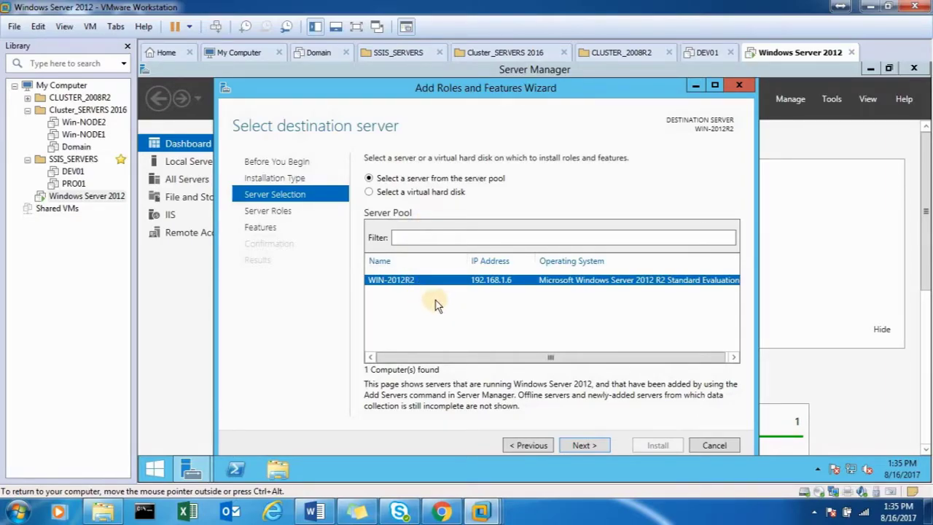
{"action": "mouse_move", "coordinate": [465, 285]}
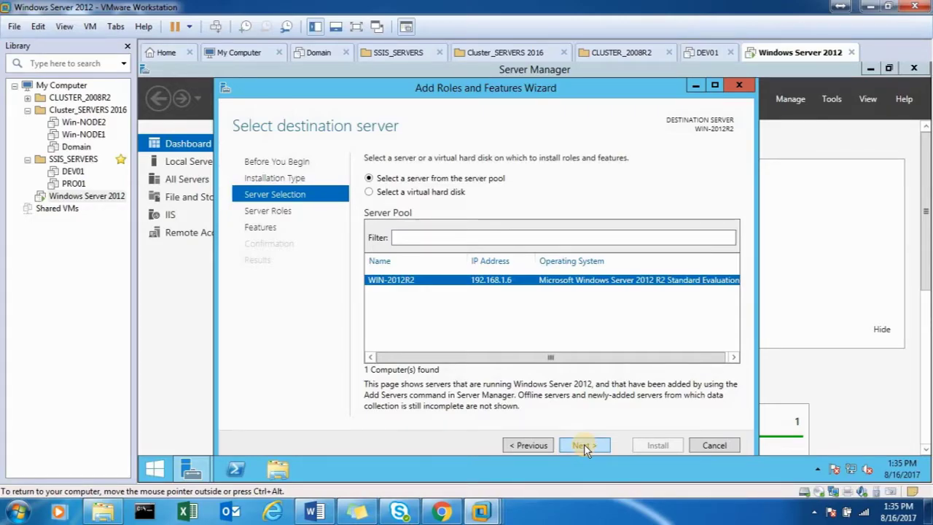
Continue past Server Selection and Server Roles to the Select features page
{"action": "left_click", "coordinate": [583, 446]}
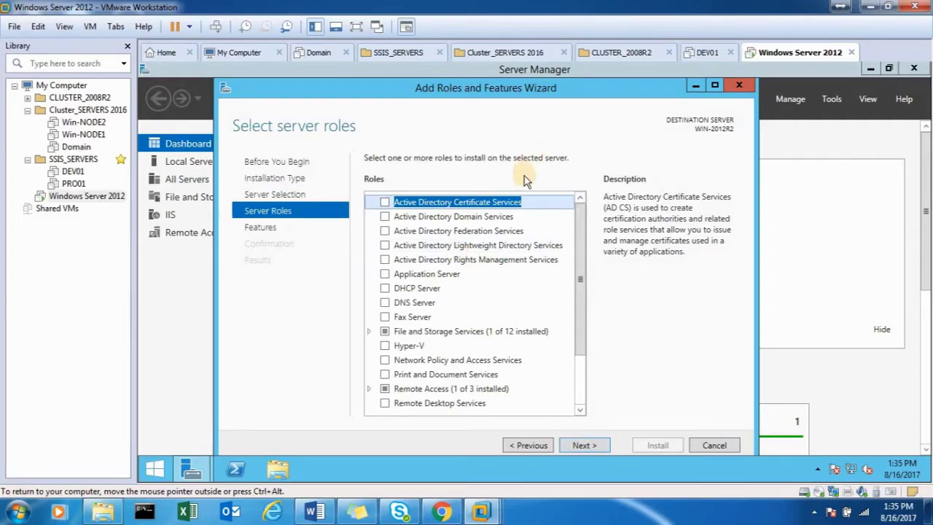
{"action": "mouse_move", "coordinate": [594, 437]}
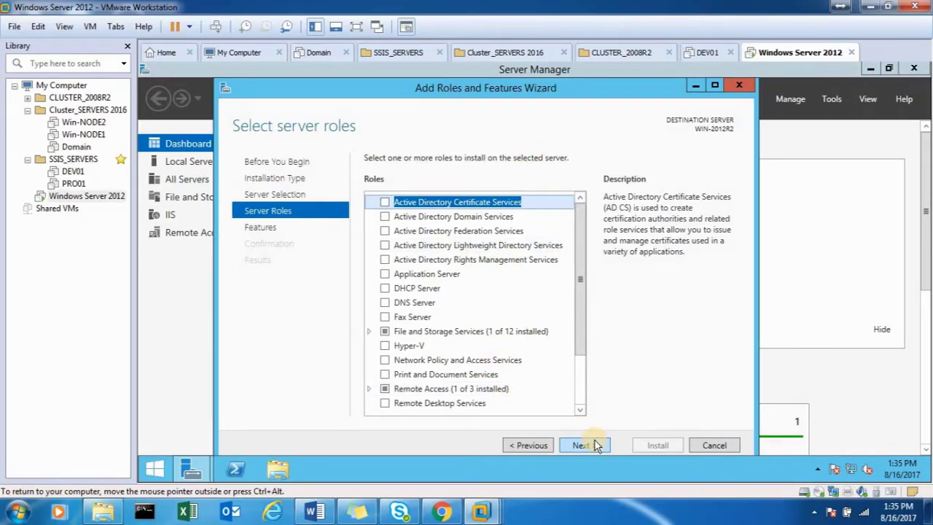
{"action": "left_click", "coordinate": [580, 445]}
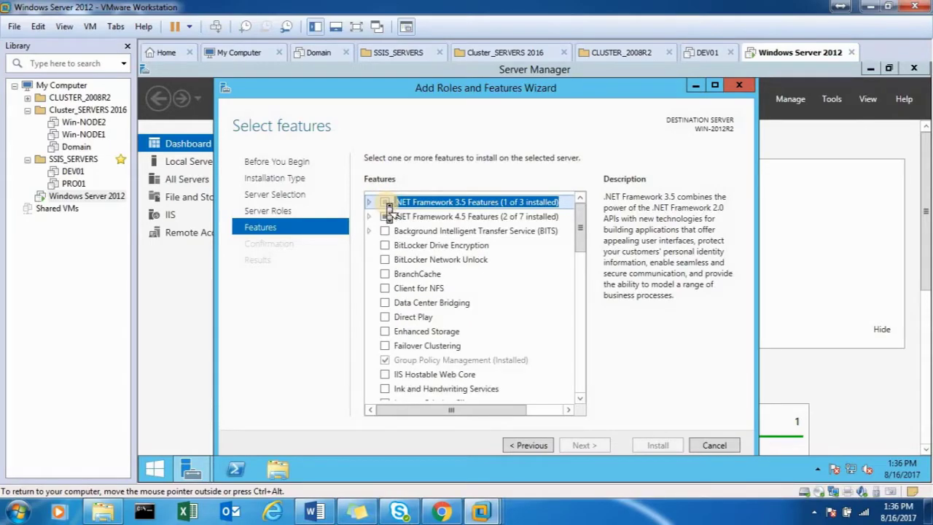
{"action": "mouse_move", "coordinate": [390, 316]}
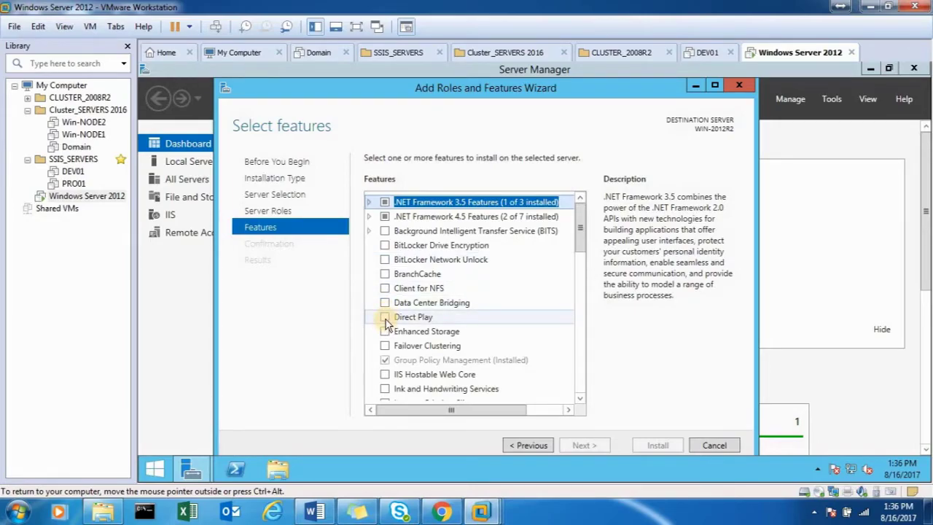
{"action": "left_click", "coordinate": [414, 316]}
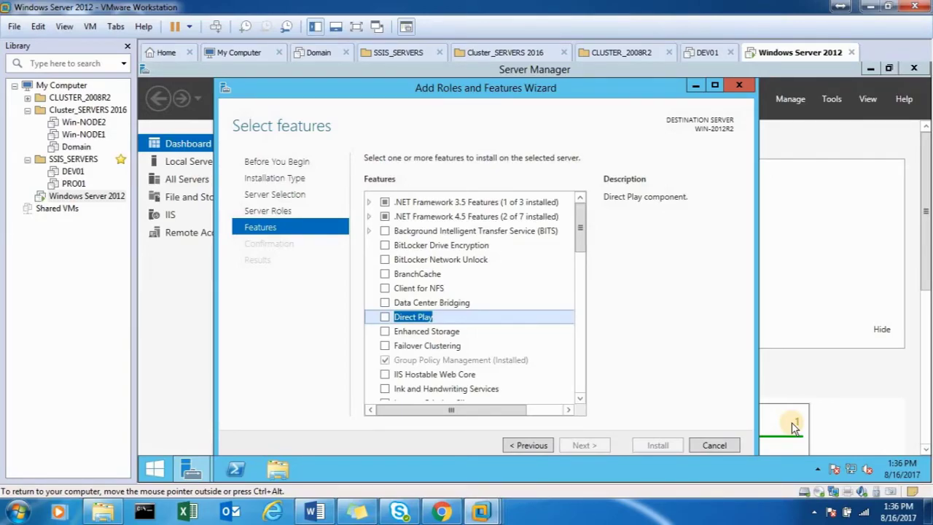
{"action": "mouse_move", "coordinate": [765, 328]}
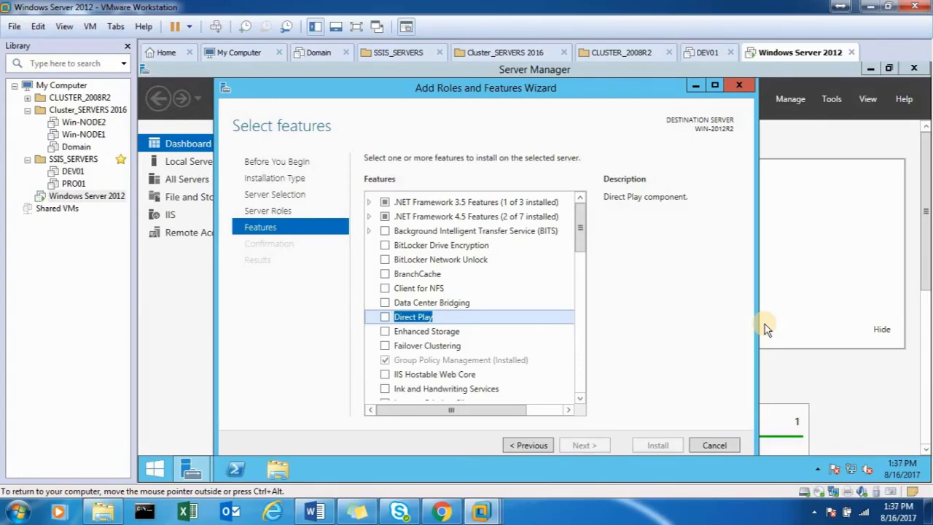
{"action": "mouse_move", "coordinate": [658, 444]}
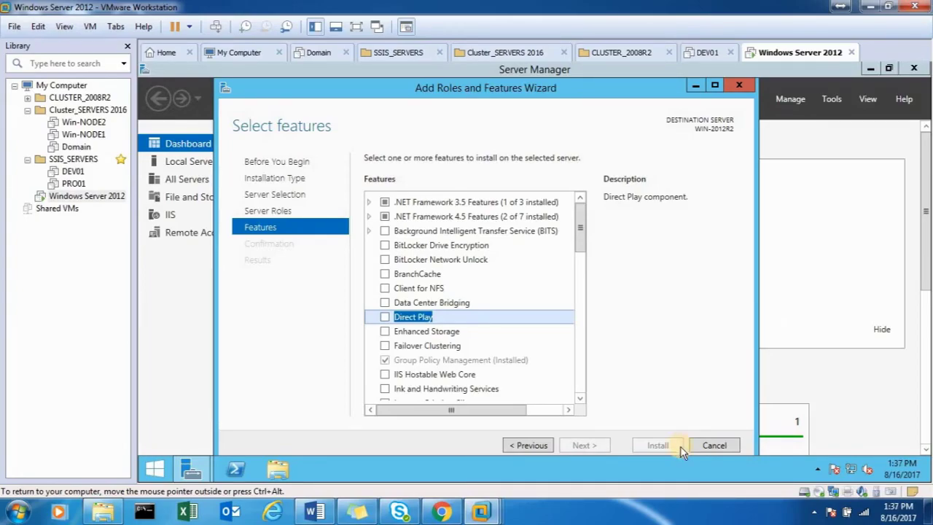